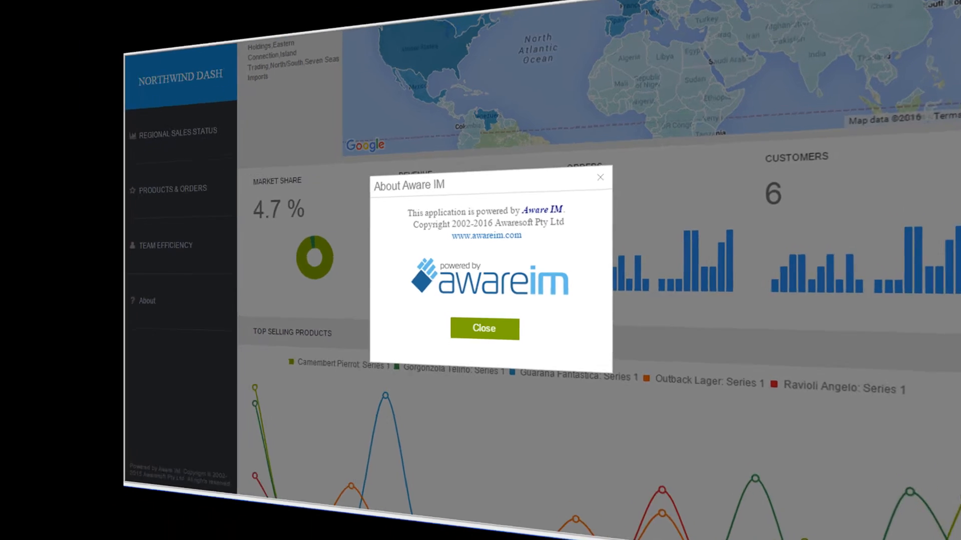
- Dismiss the Northwind About box and switch to the CRM sample's Dashboard
{"action": "left_click", "coordinate": [484, 328]}
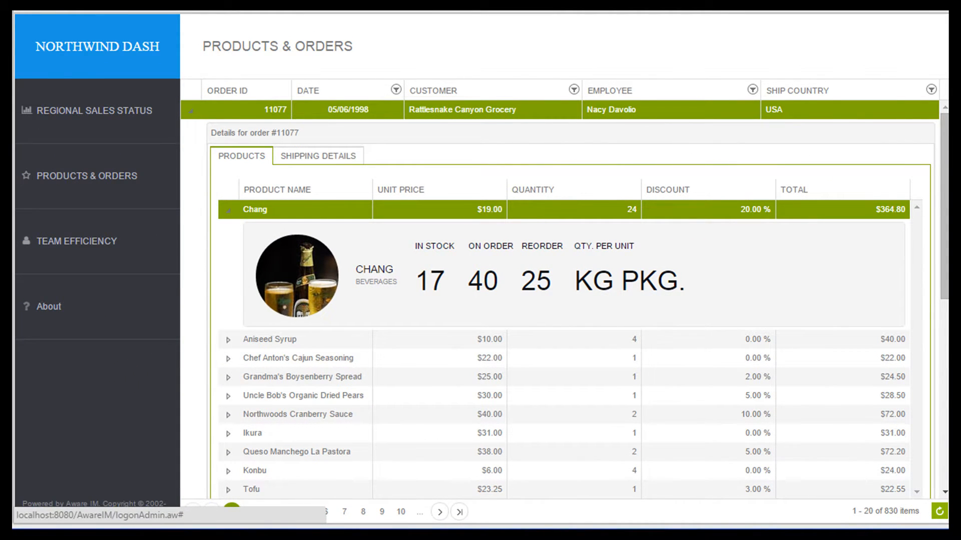
{"action": "left_click", "coordinate": [77, 241]}
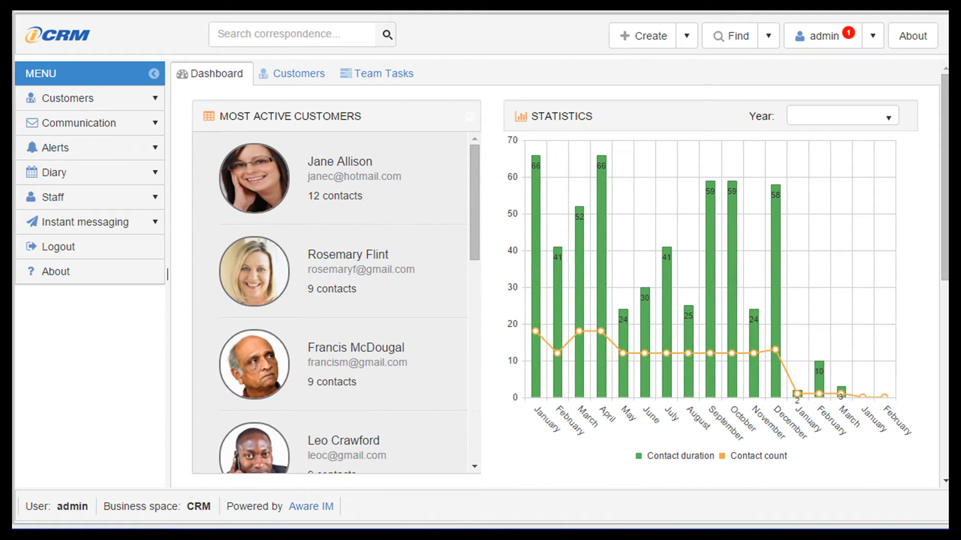
- Bring up a customer's mobile action sheet with details, map, note and photo options
{"action": "left_click", "coordinate": [296, 73]}
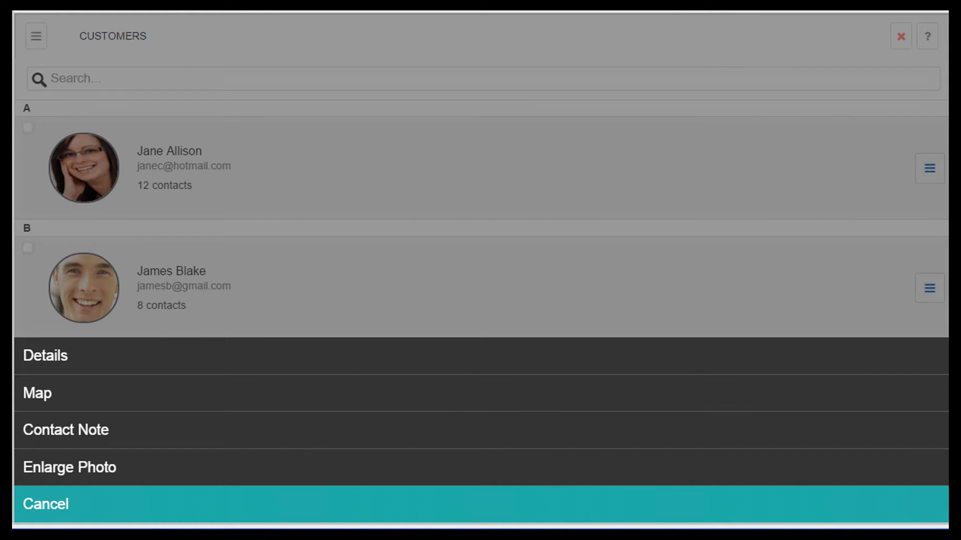
- Map Jane Allison's Gadsden address, then open Northwind's About box
{"action": "left_click", "coordinate": [44, 504]}
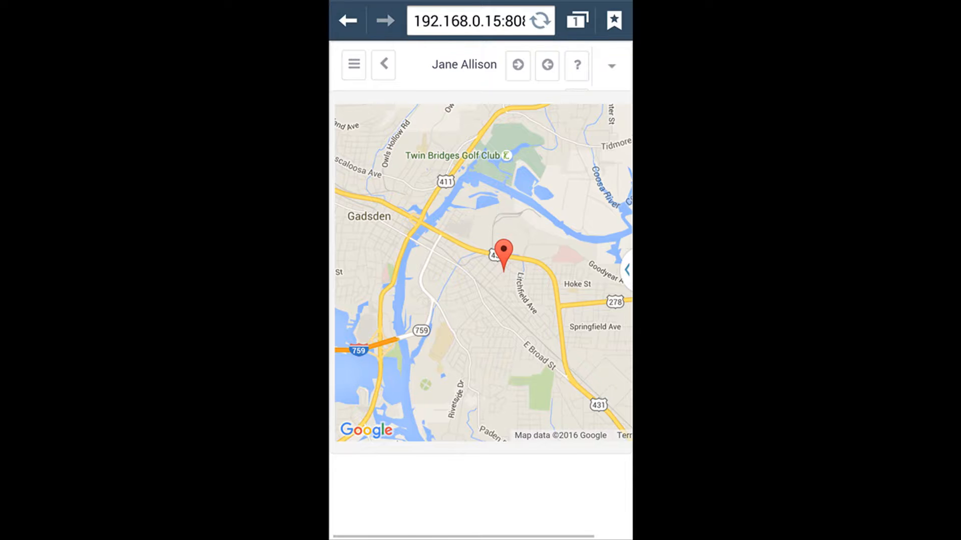
{"action": "left_click", "coordinate": [353, 64]}
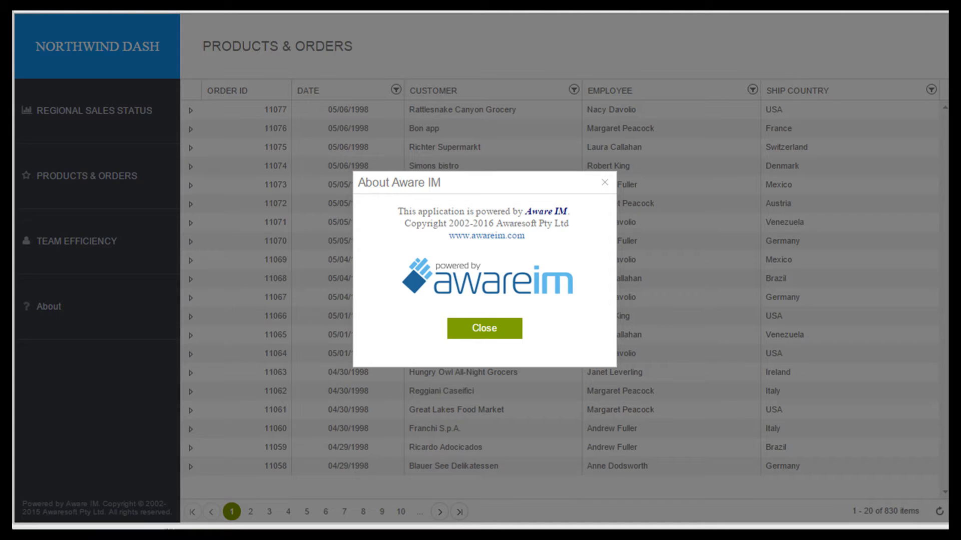
{"action": "mouse_move", "coordinate": [891, 464]}
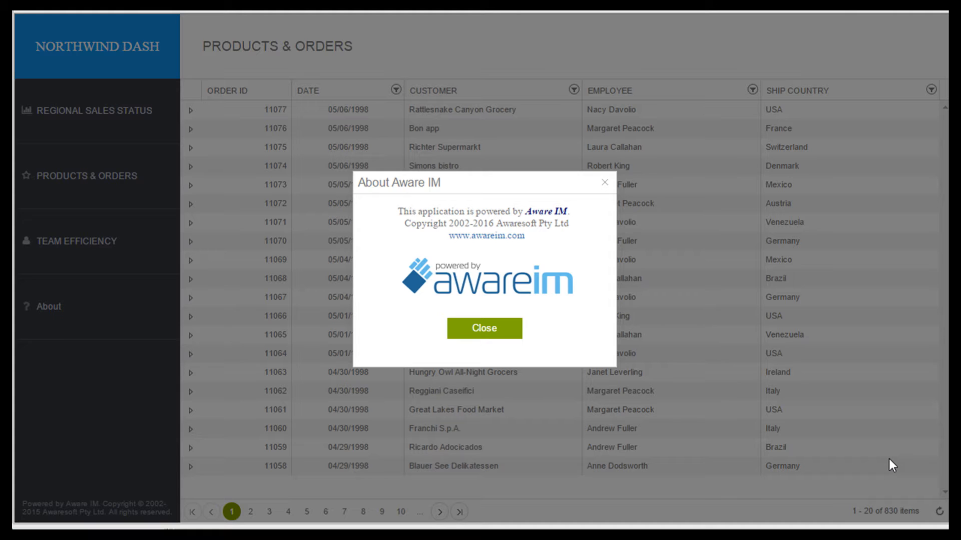
- Close the About Aware IM dialog to reveal the 830-order Products & Orders grid
{"action": "left_click", "coordinate": [484, 328]}
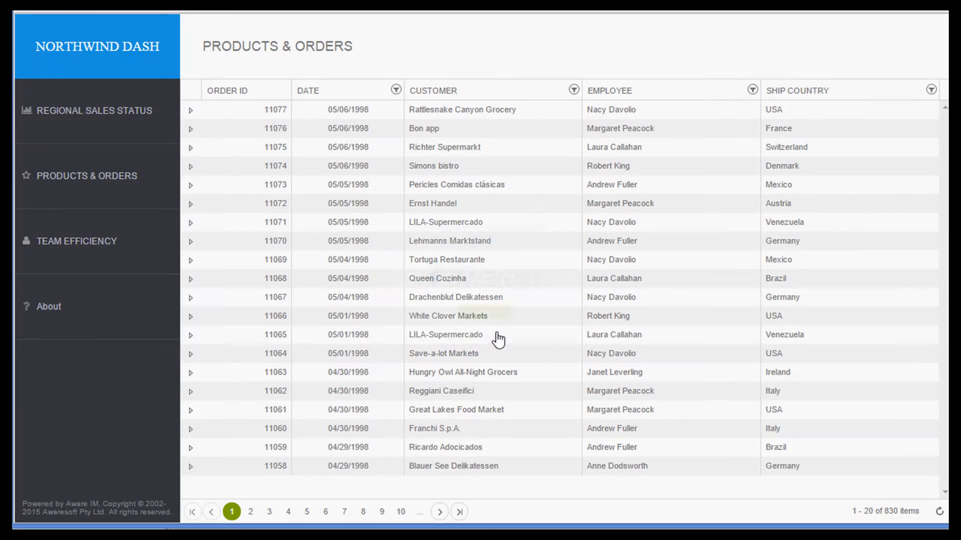
{"action": "mouse_move", "coordinate": [616, 458]}
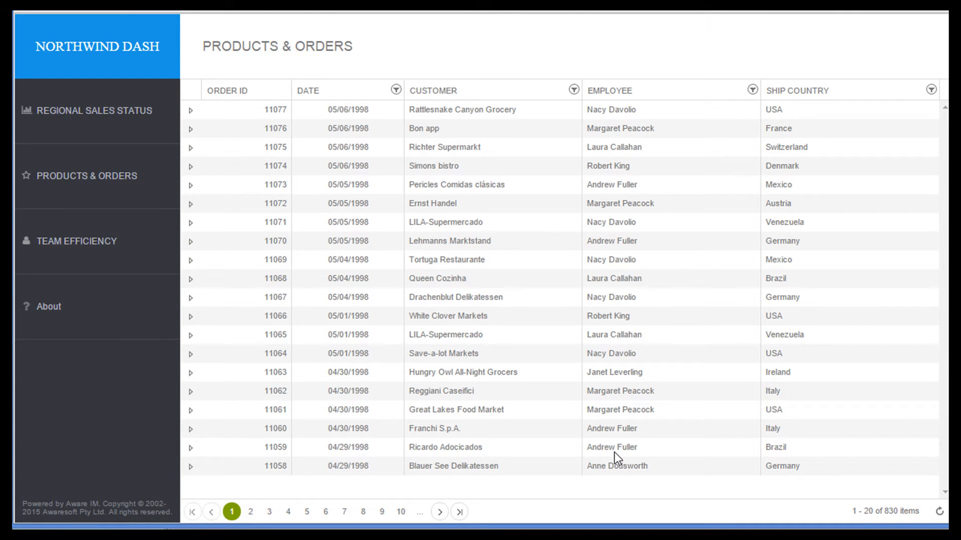
{"action": "mouse_move", "coordinate": [210, 128]}
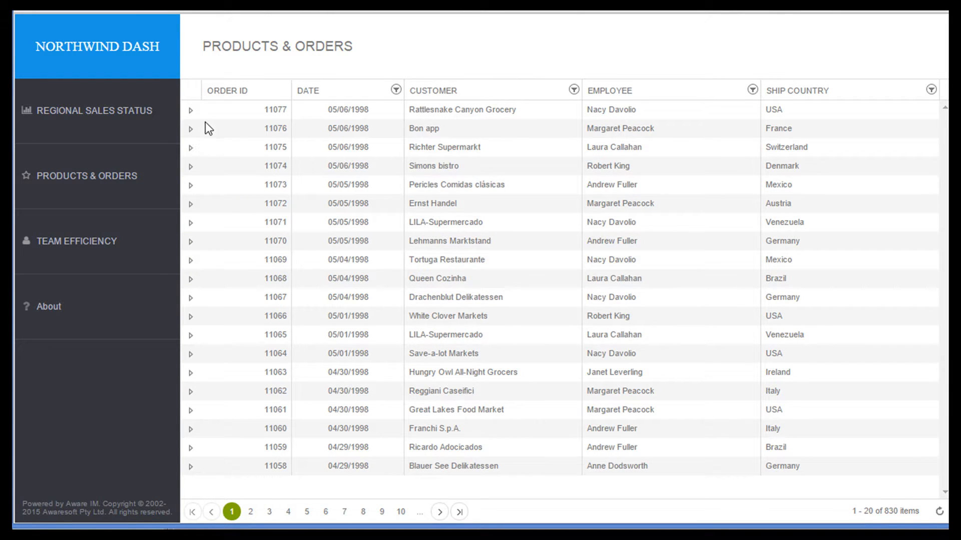
{"action": "left_click", "coordinate": [191, 109]}
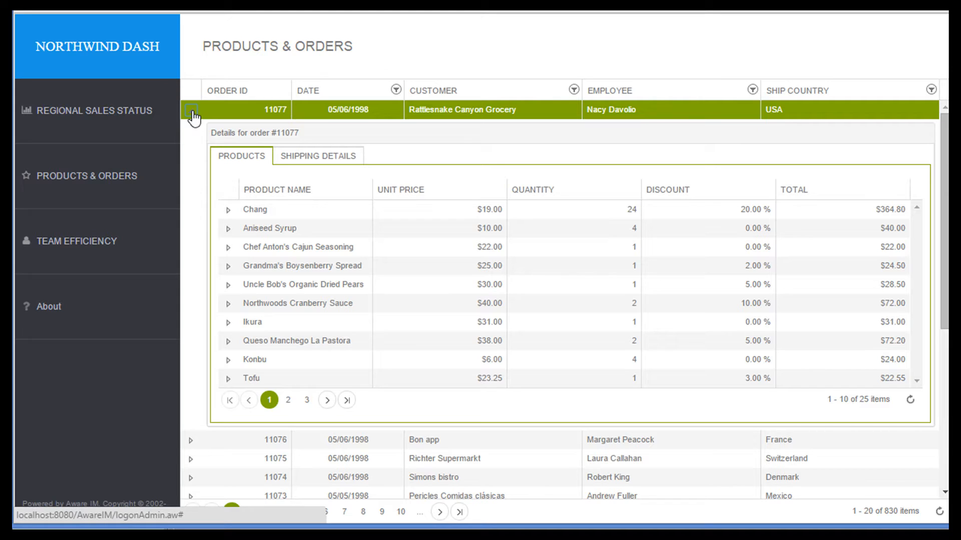
{"action": "mouse_move", "coordinate": [208, 135]}
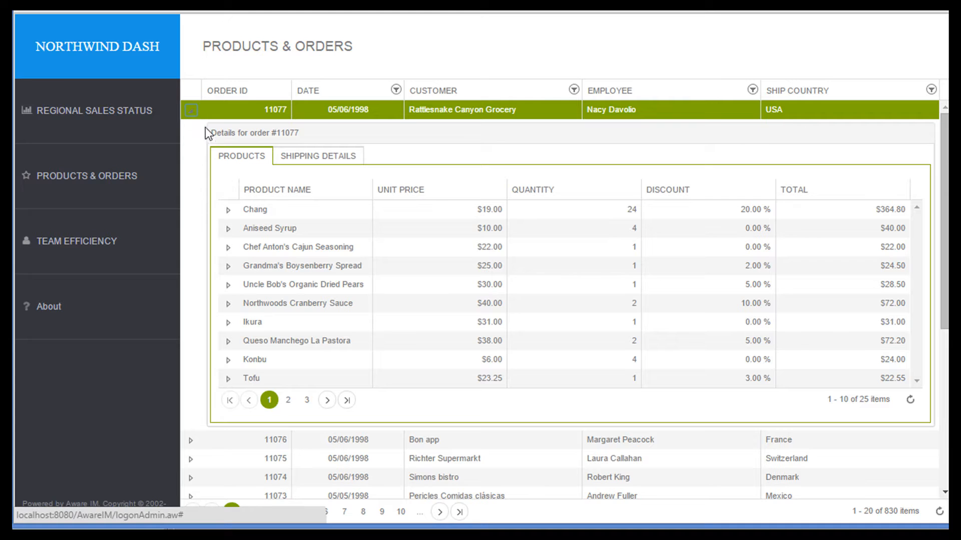
{"action": "left_click", "coordinate": [228, 209]}
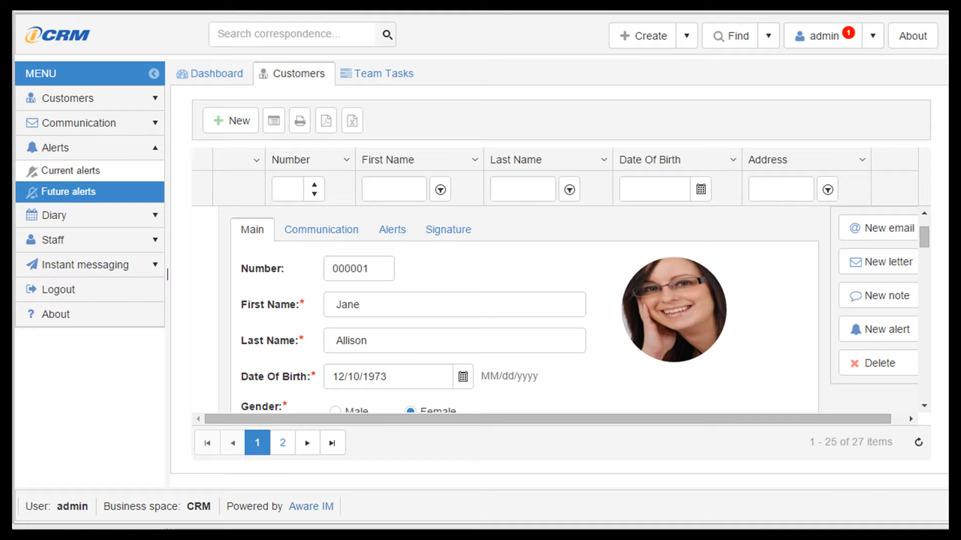
- Open and close the Find > Customer search form, then return to the Dashboard tab
{"action": "left_click", "coordinate": [769, 36]}
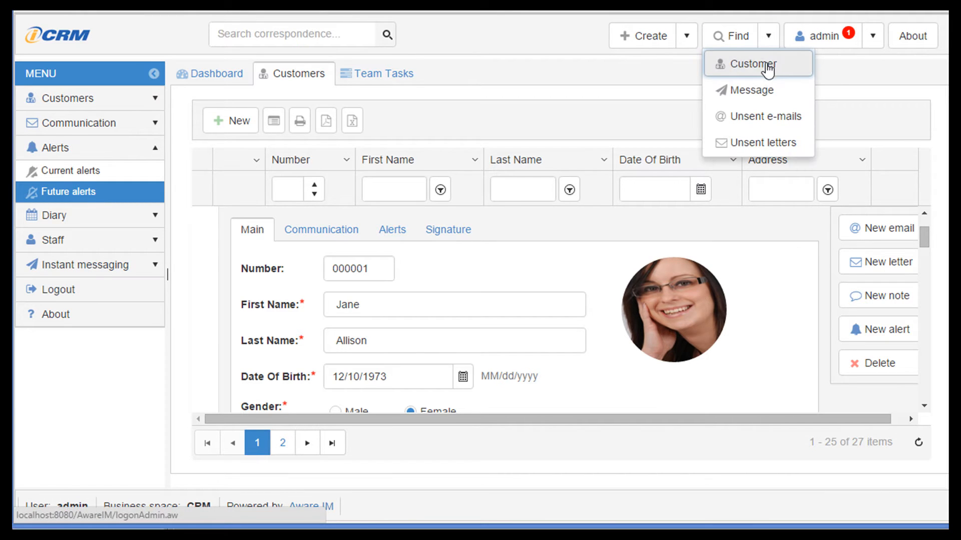
{"action": "left_click", "coordinate": [754, 63]}
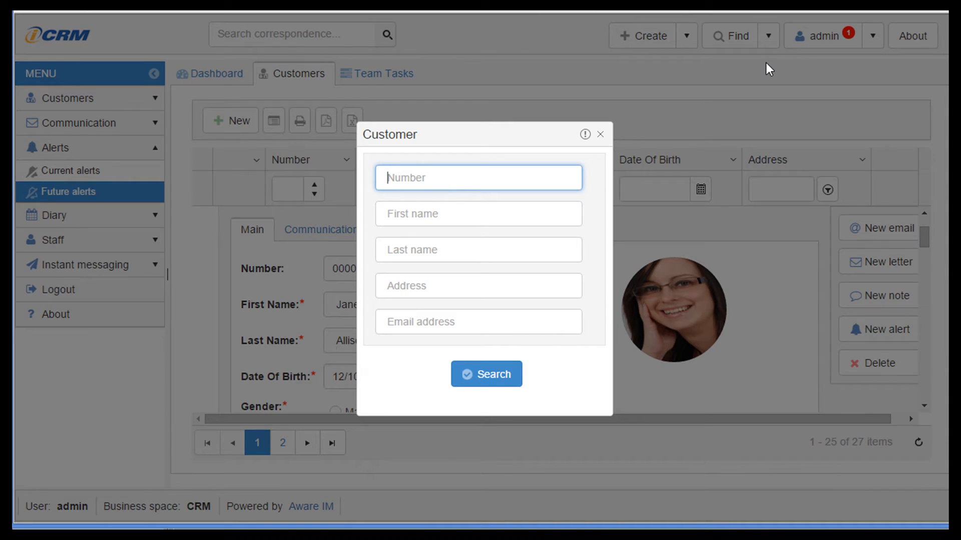
{"action": "mouse_move", "coordinate": [603, 139]}
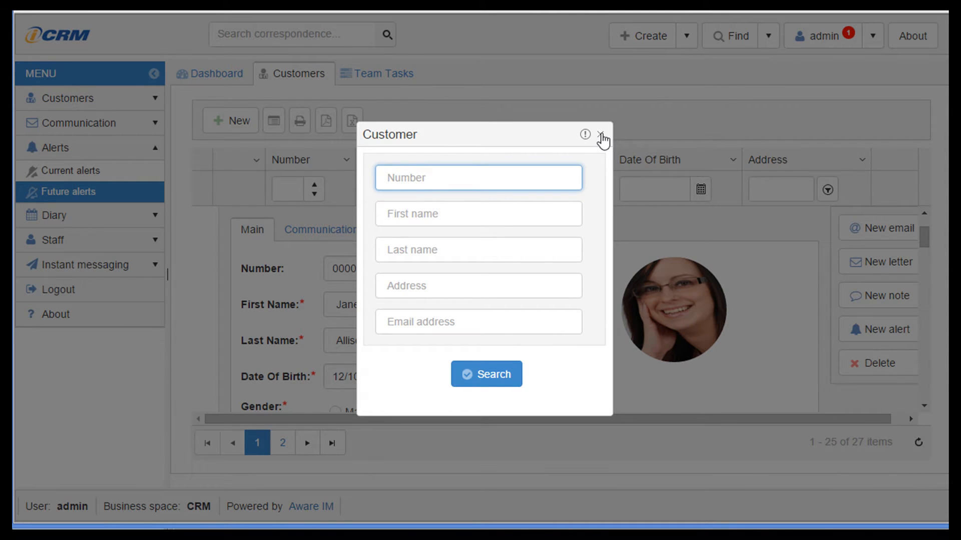
{"action": "left_click", "coordinate": [601, 134]}
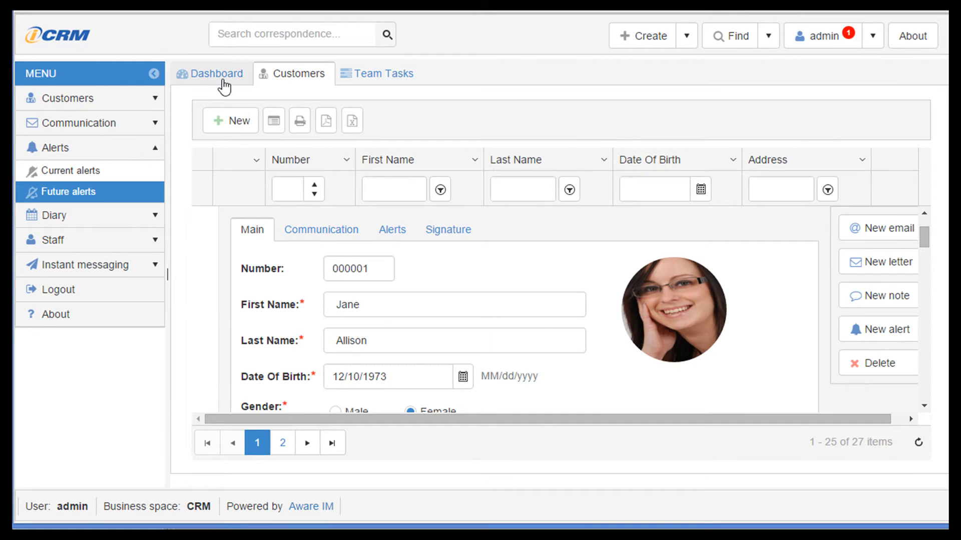
{"action": "left_click", "coordinate": [215, 74]}
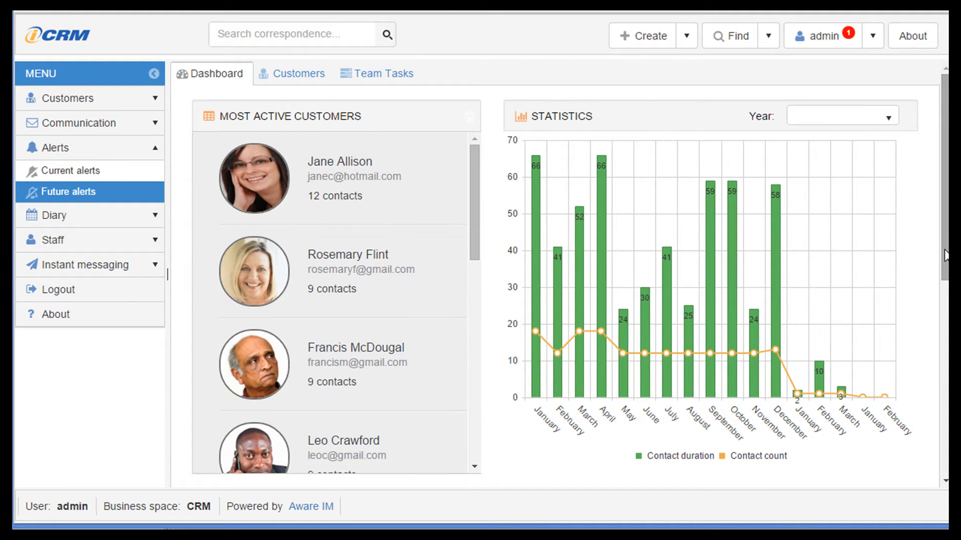
- View the 05/04/2014 payment reminder alert in a modeless window, then close it
{"action": "scroll", "scroll_direction": "down", "scroll_amount": 3}
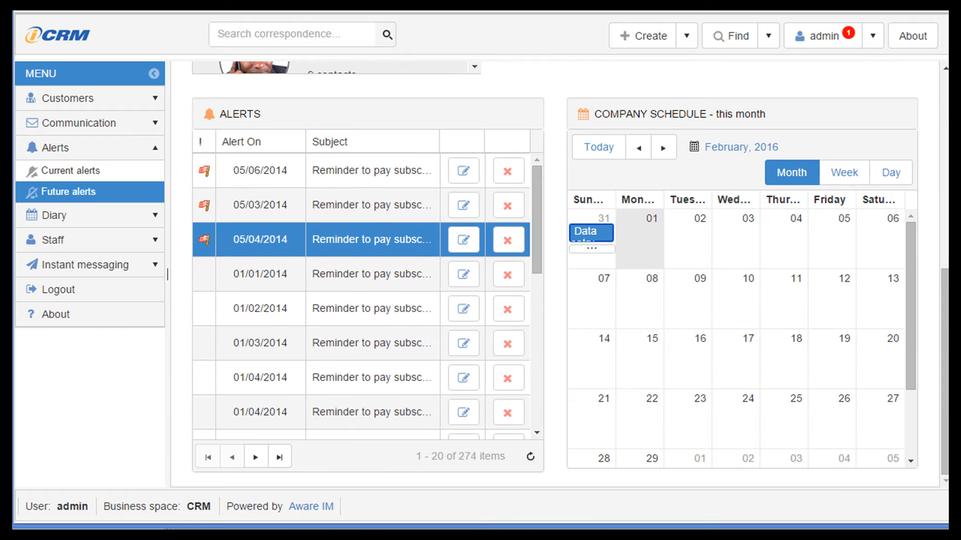
{"action": "mouse_move", "coordinate": [674, 338]}
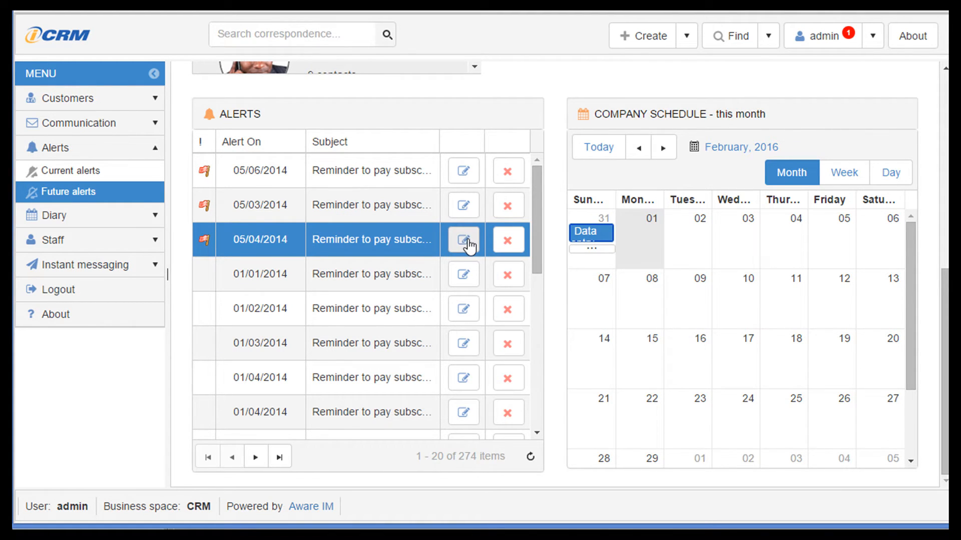
{"action": "left_click", "coordinate": [464, 240]}
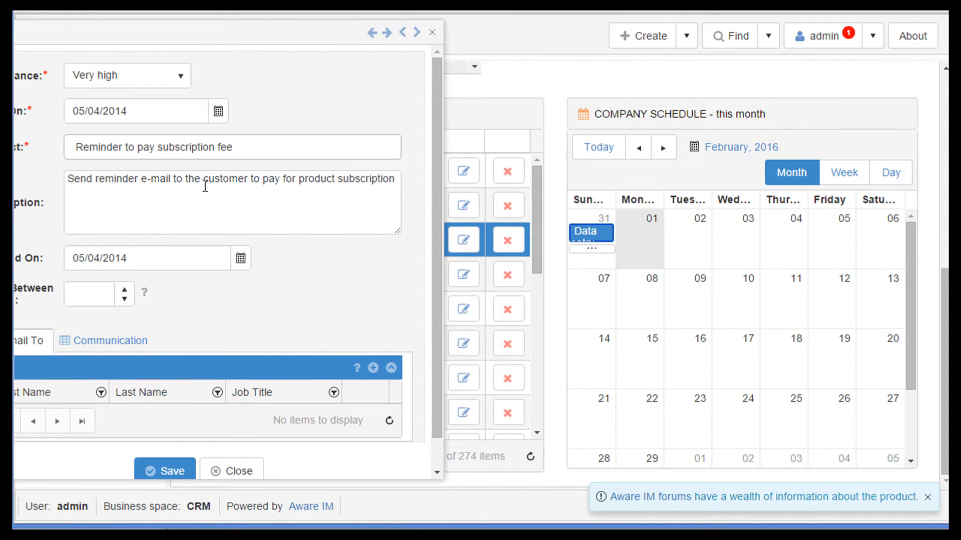
{"action": "left_click", "coordinate": [463, 240]}
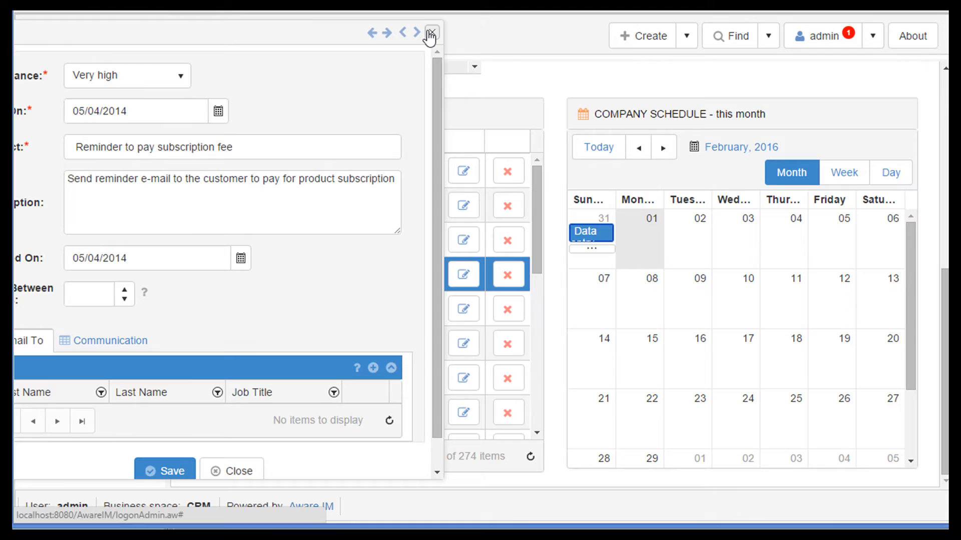
{"action": "left_click", "coordinate": [431, 33]}
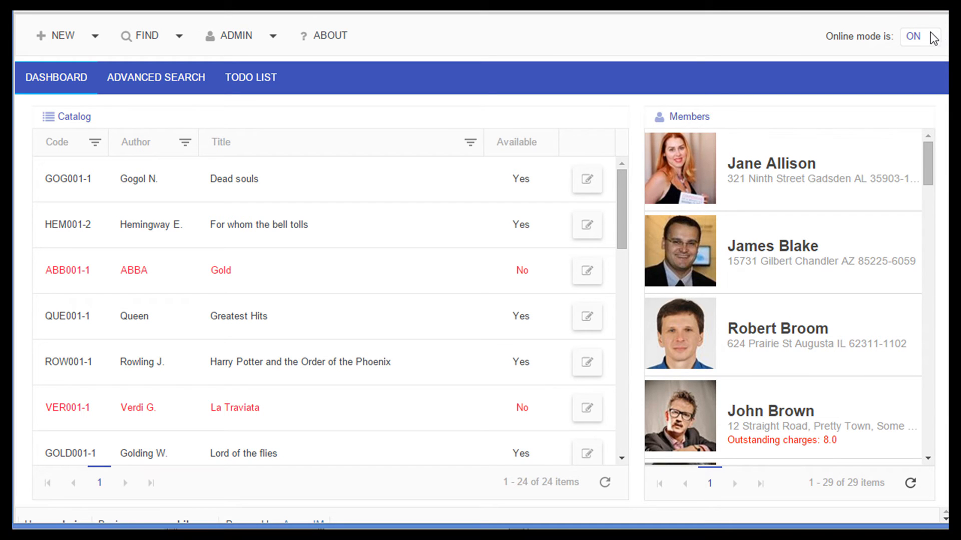
- Toggle the library app's Online mode and decline the Go Offline prompt
{"action": "left_click", "coordinate": [931, 36]}
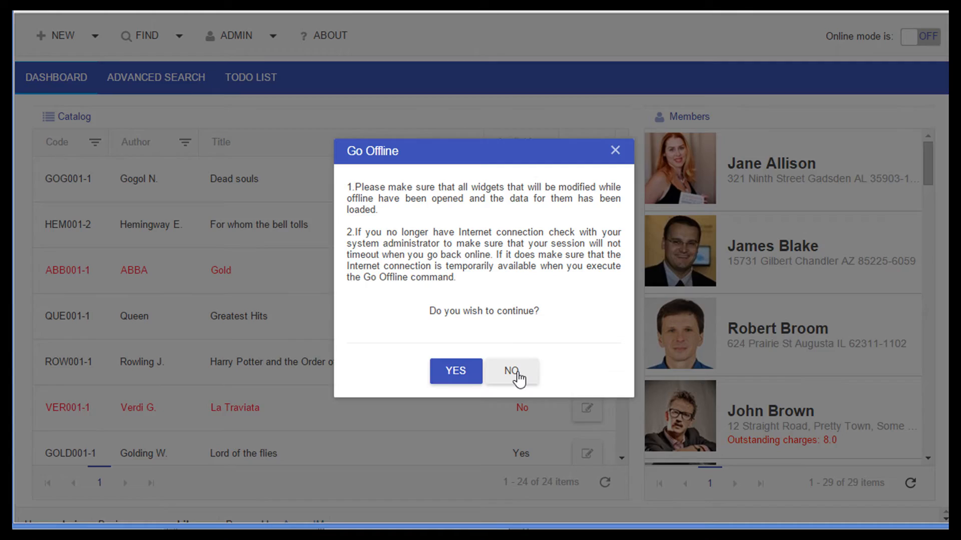
{"action": "left_click", "coordinate": [511, 371]}
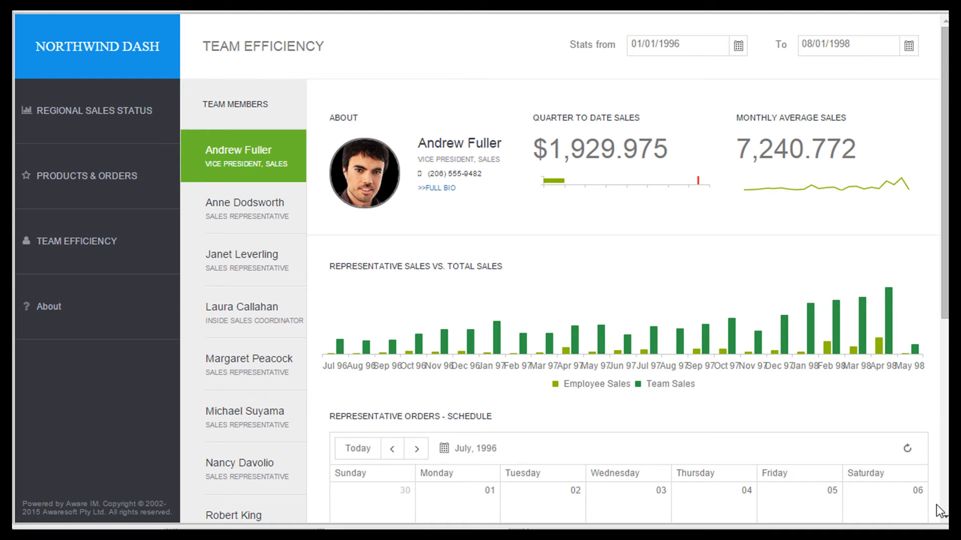
{"action": "mouse_move", "coordinate": [934, 323]}
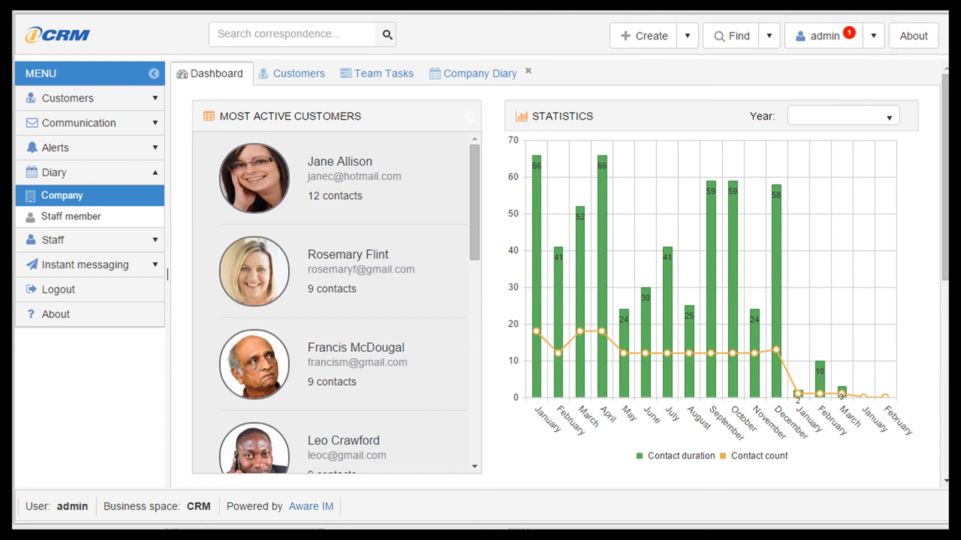
- Open Diary > Company and switch the Company Diary to the Agenda view
{"action": "left_click", "coordinate": [294, 33]}
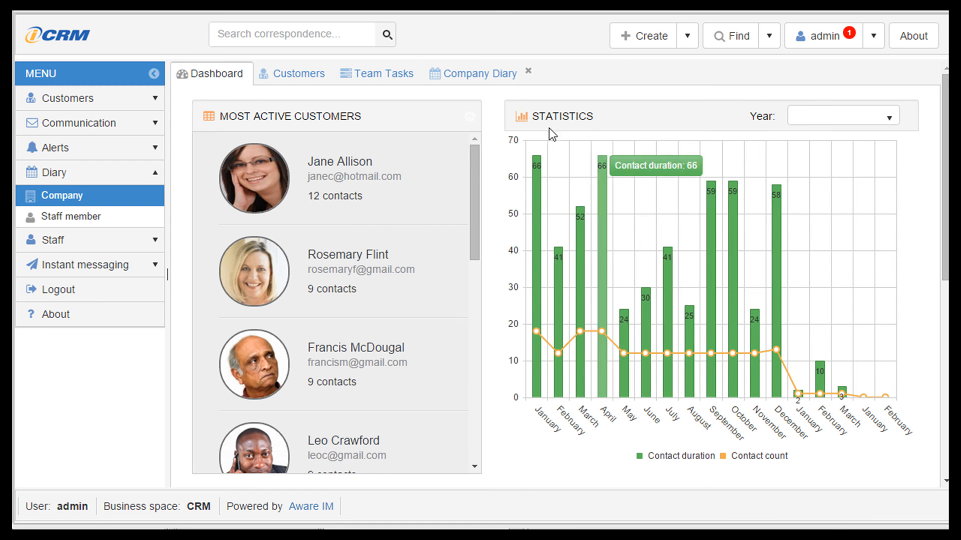
{"action": "left_click", "coordinate": [478, 73]}
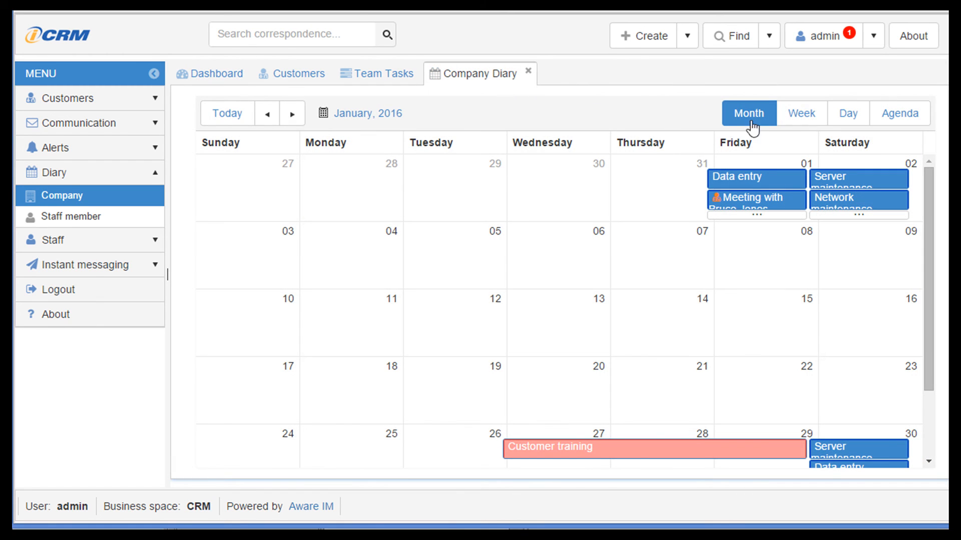
{"action": "left_click", "coordinate": [899, 113]}
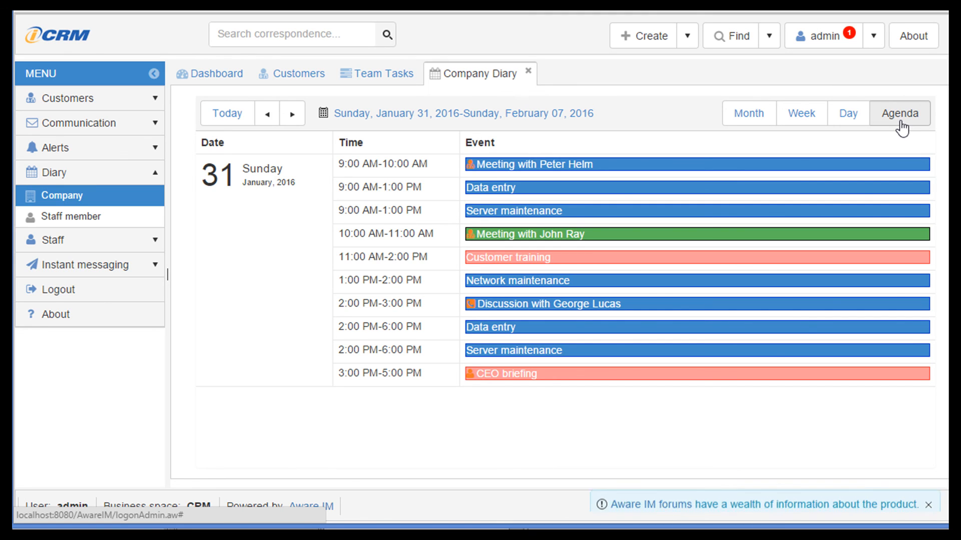
{"action": "left_click", "coordinate": [945, 505]}
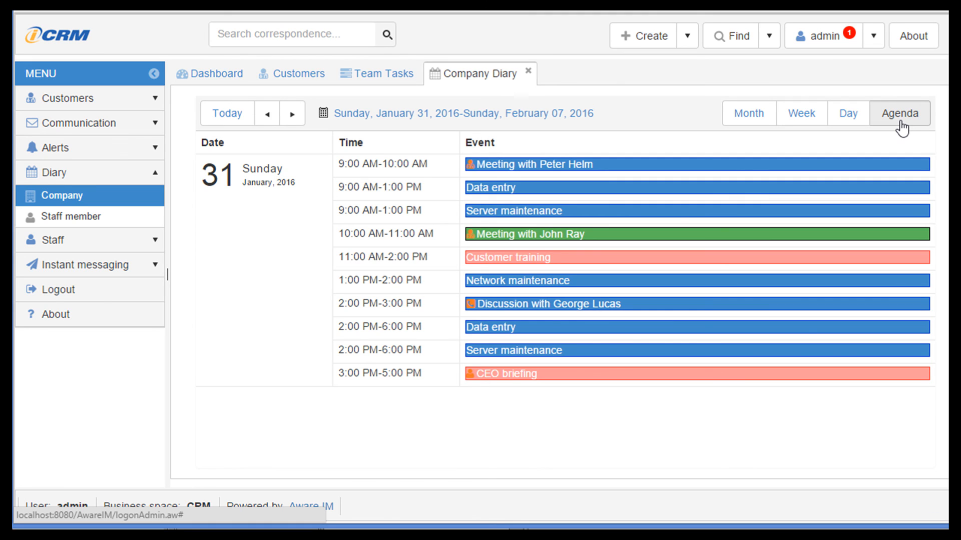